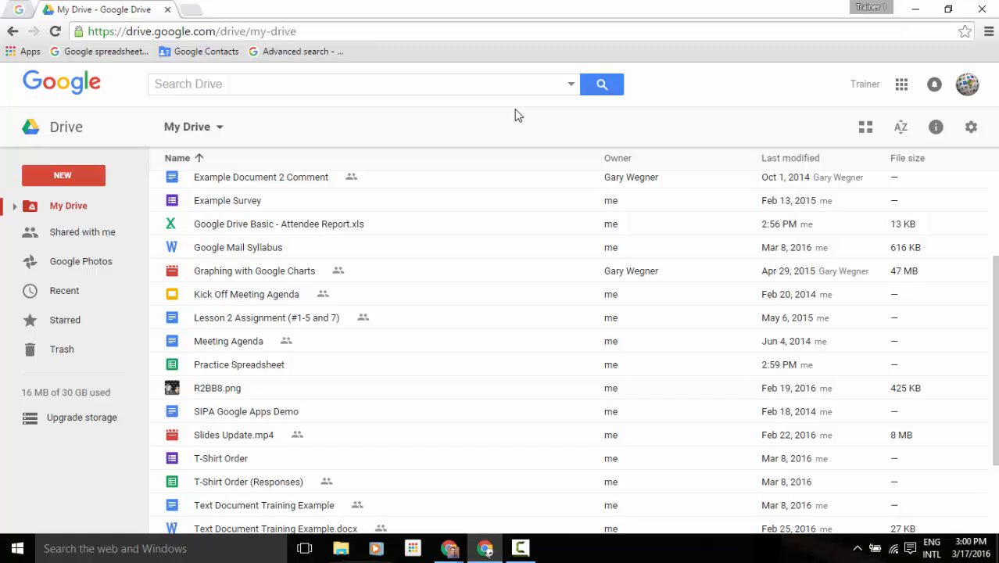
mouse_move(316, 372)
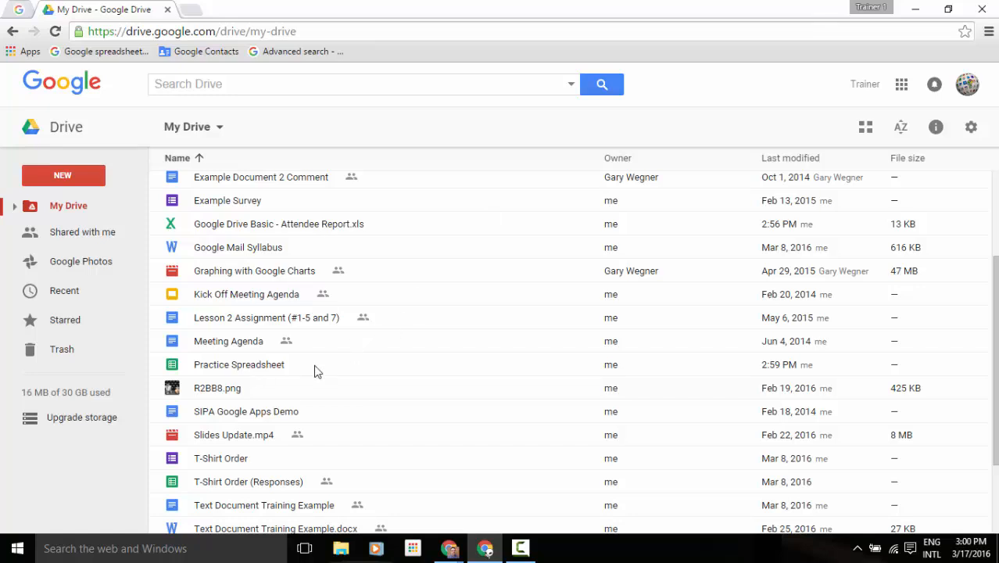
click(238, 365)
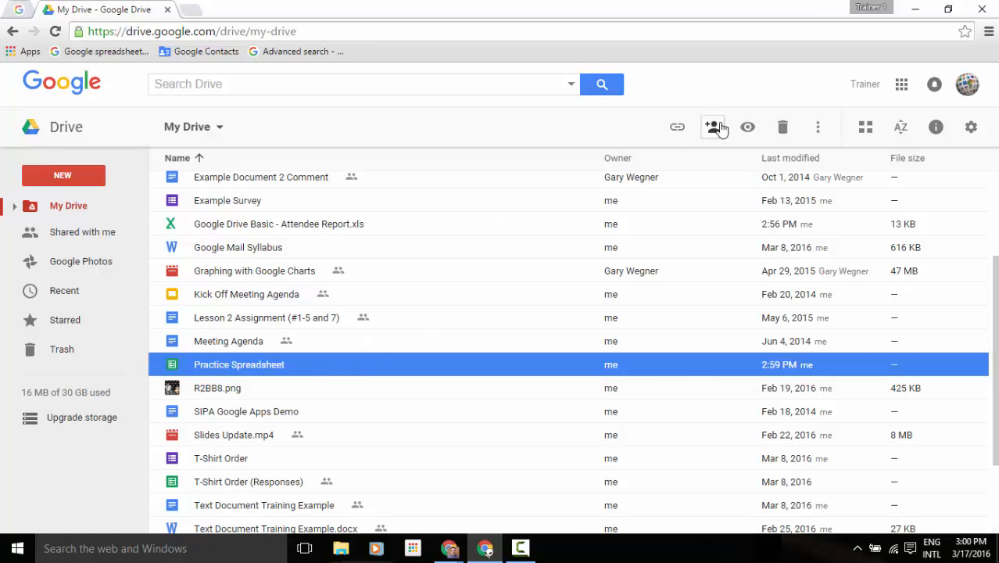
click(712, 126)
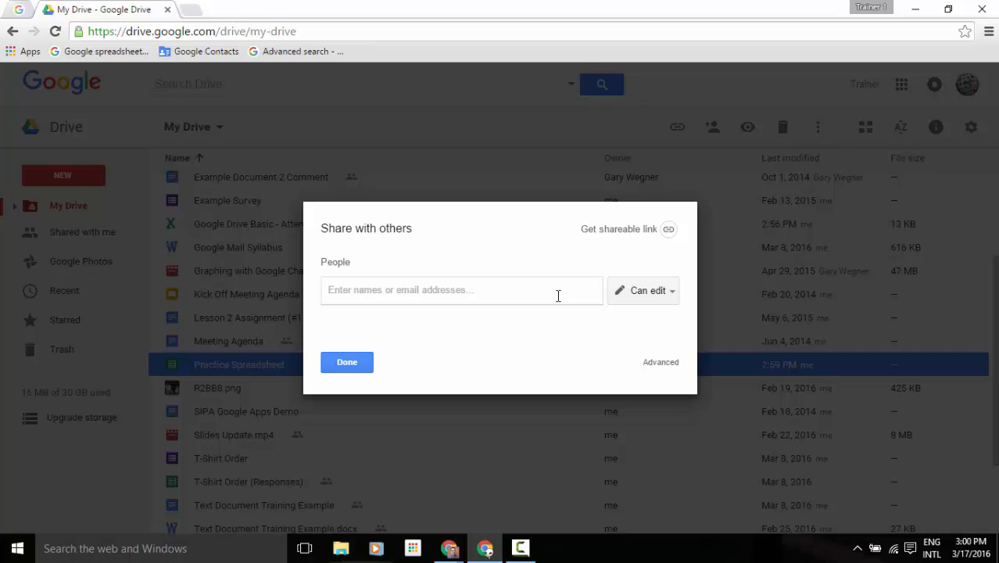
text(ga)
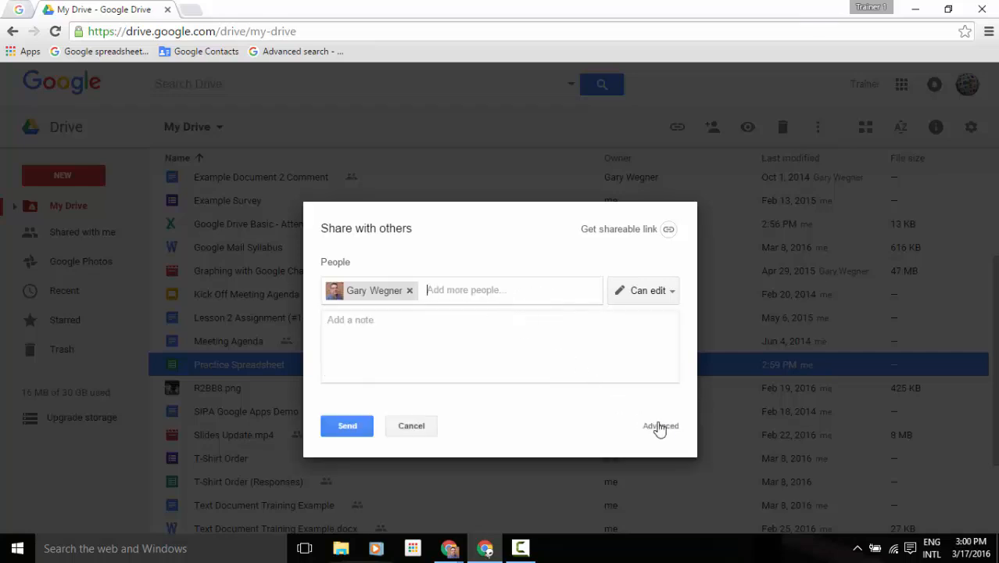
click(660, 425)
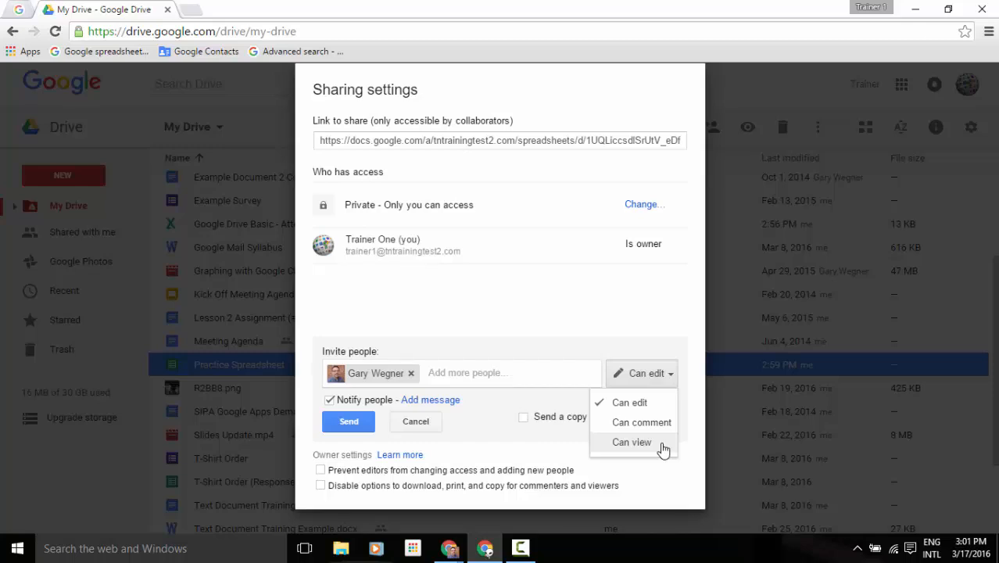
mouse_move(641, 422)
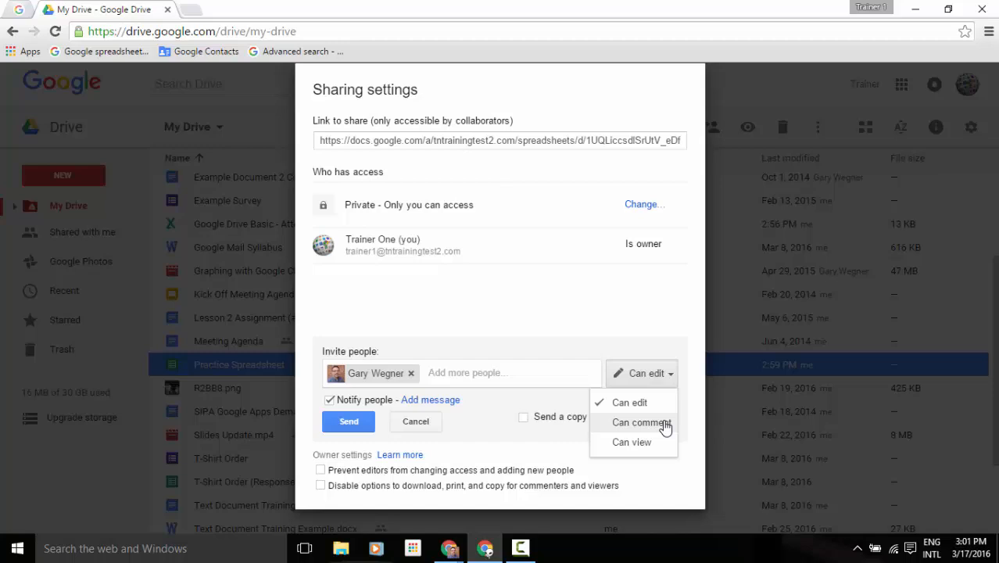
click(641, 422)
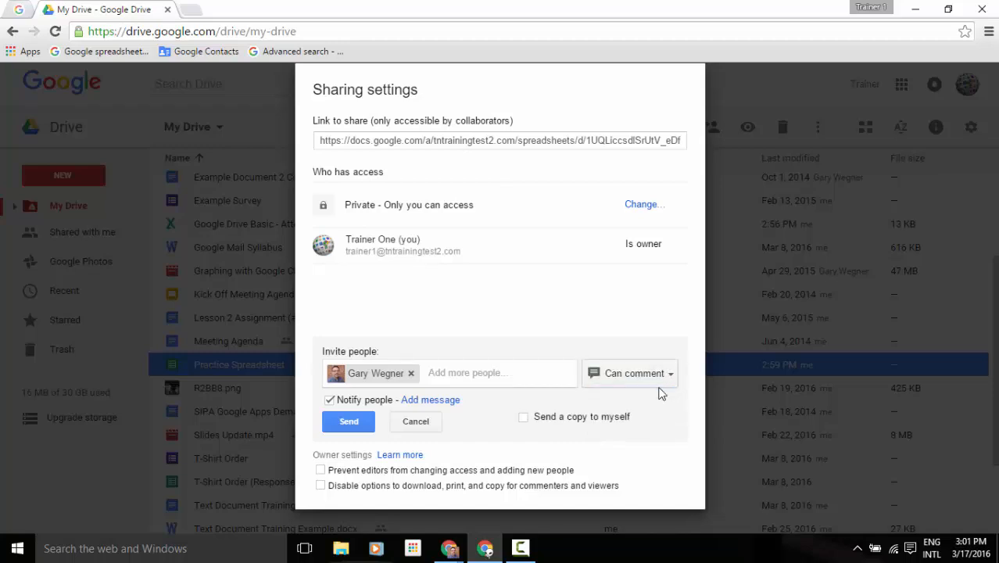
click(347, 422)
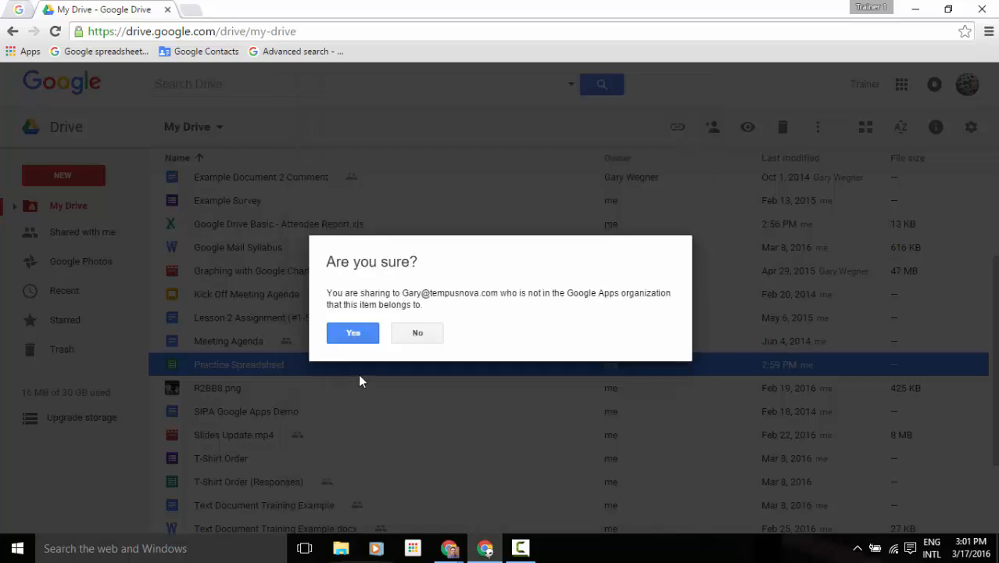
click(353, 331)
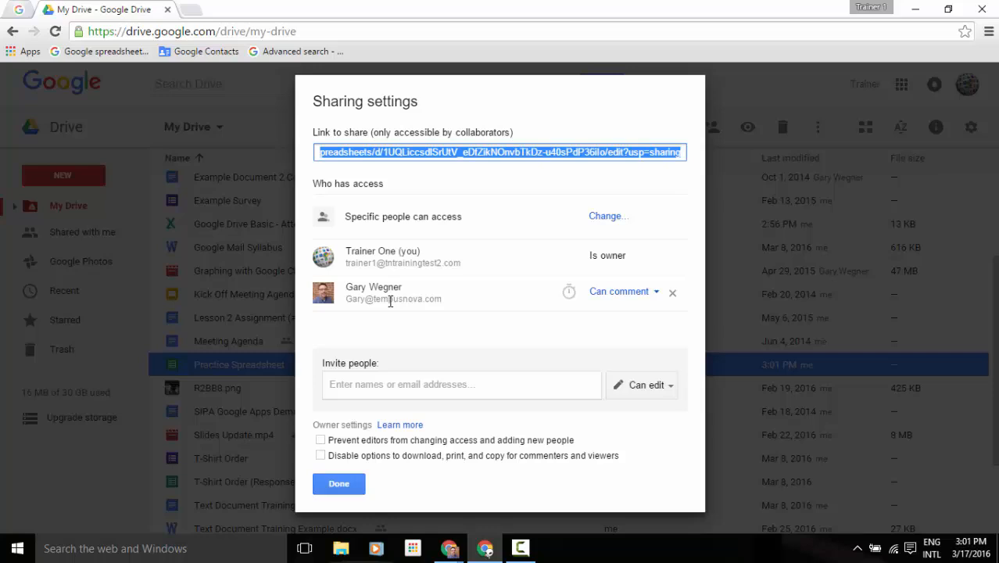
mouse_move(624, 291)
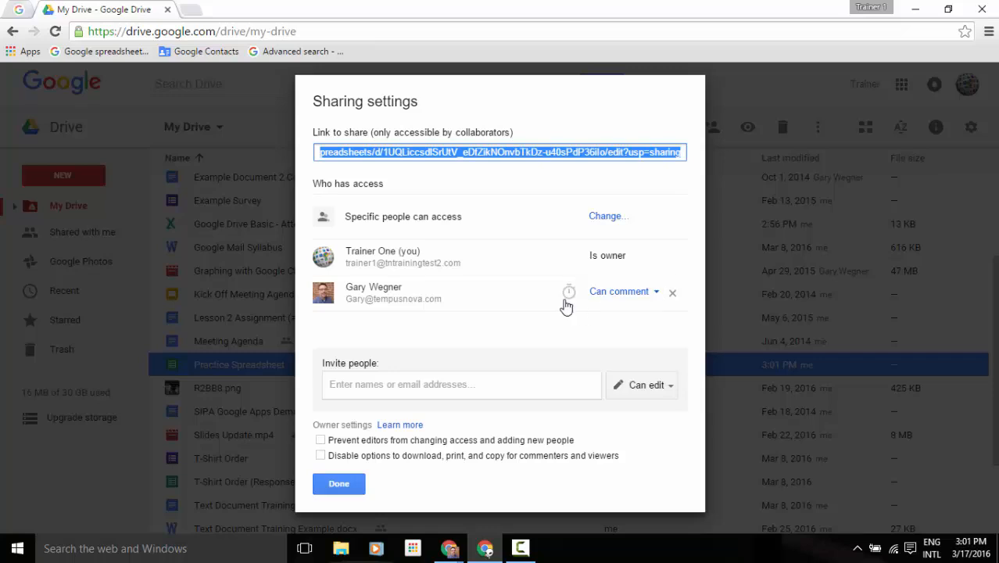
mouse_move(569, 292)
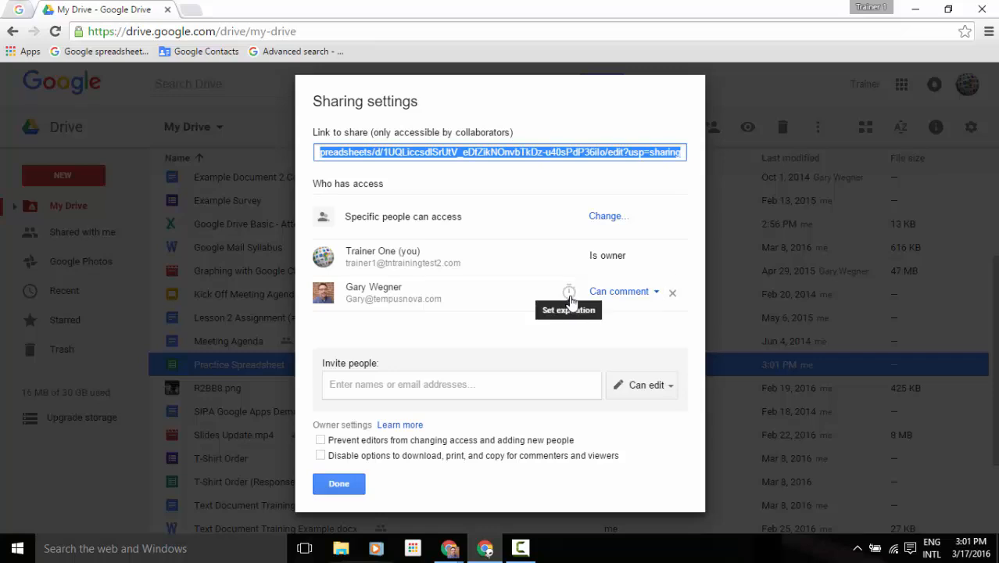
click(569, 290)
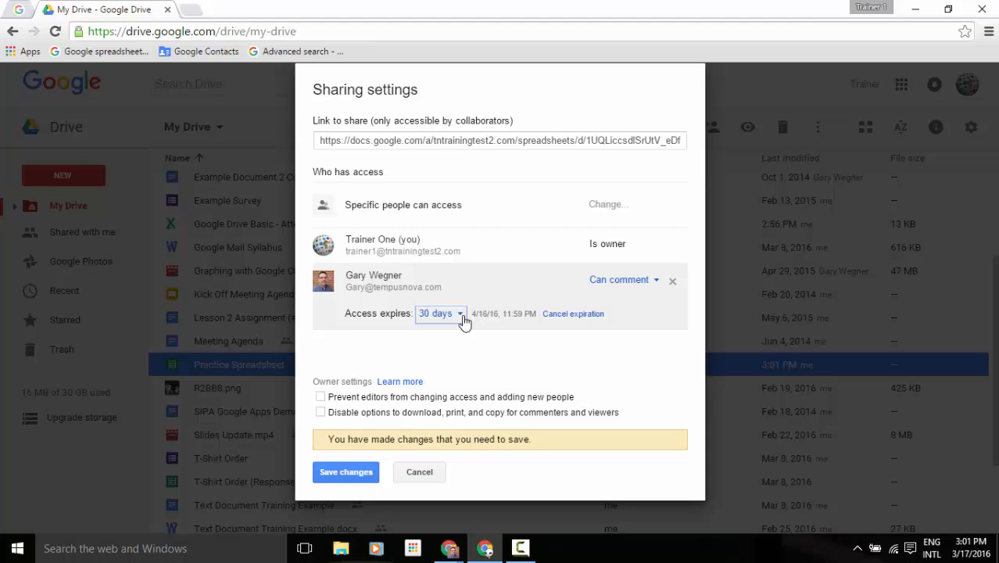
click(441, 313)
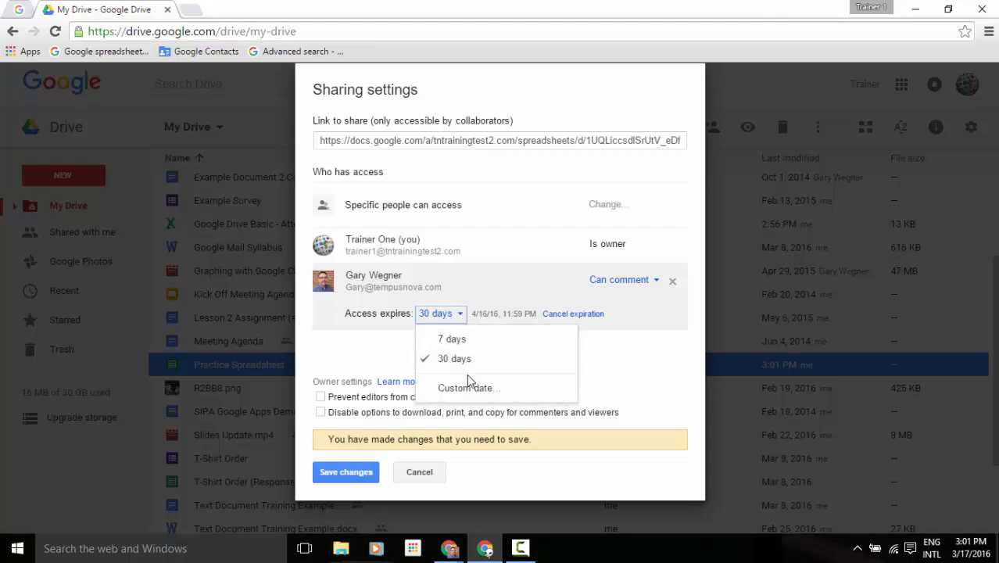
mouse_move(469, 387)
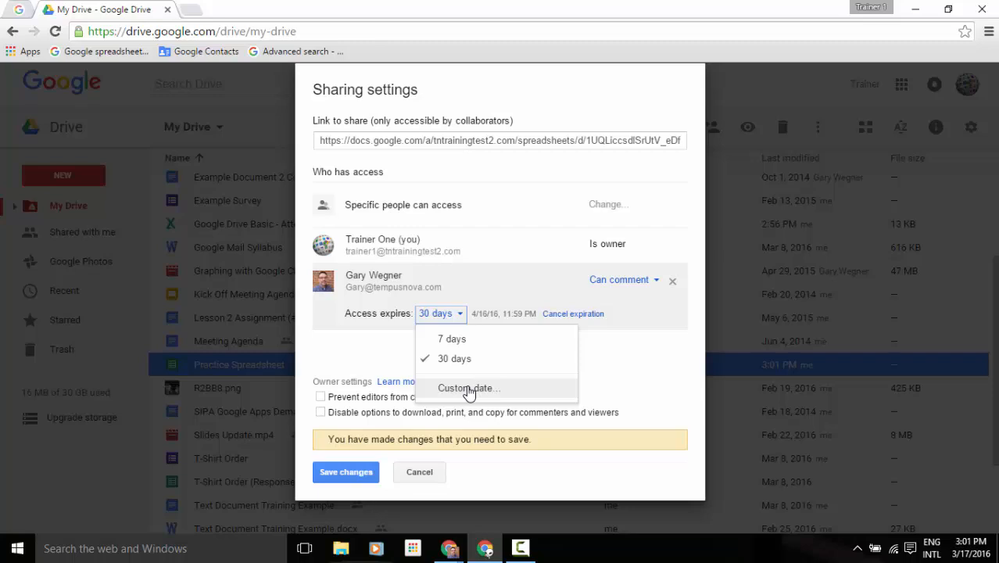
click(469, 388)
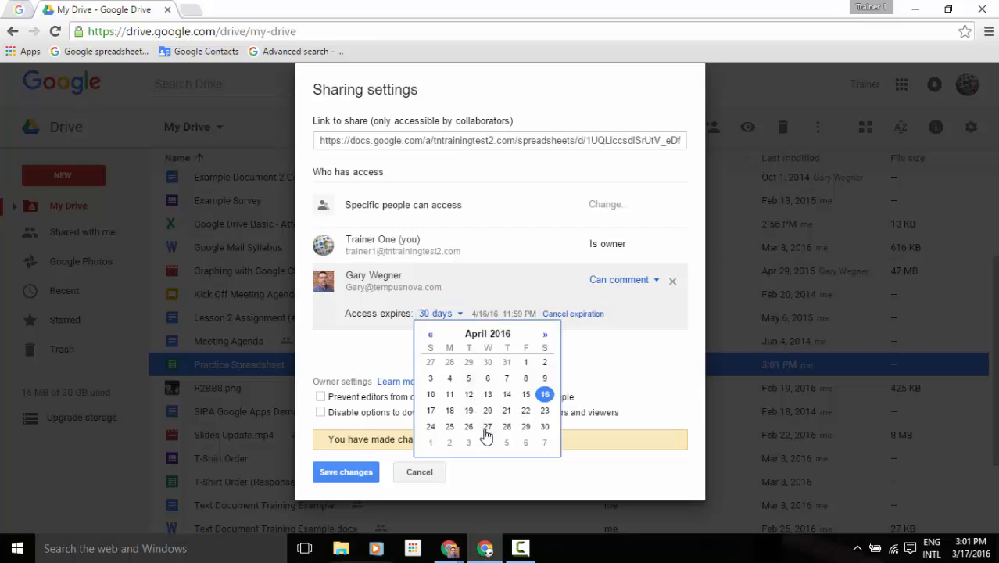
click(487, 425)
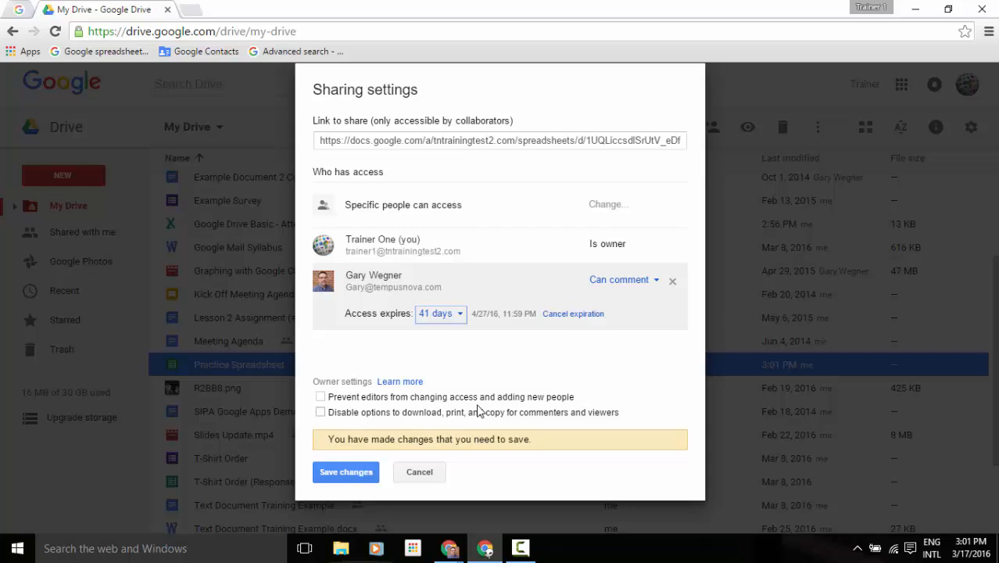
mouse_move(482, 326)
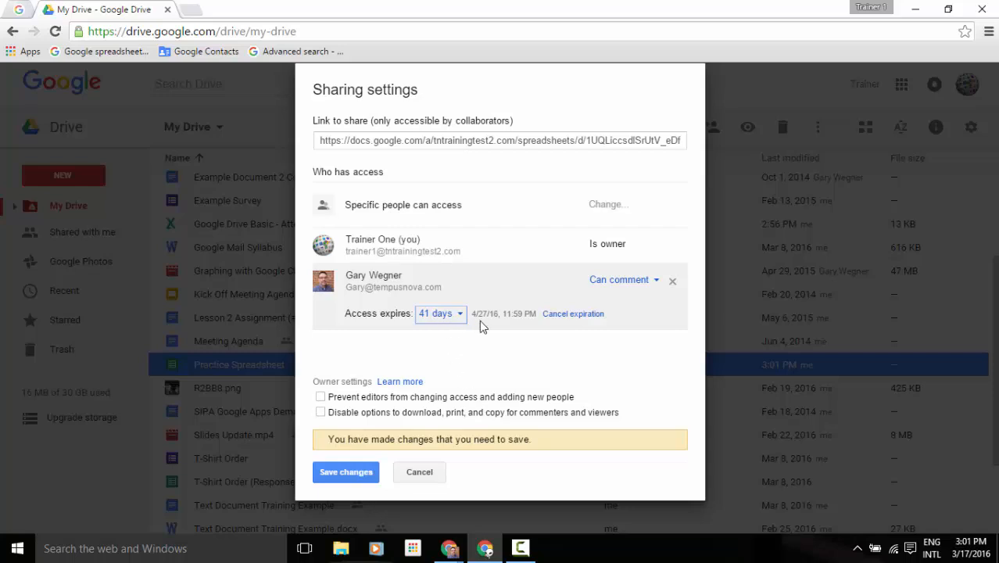
mouse_move(488, 327)
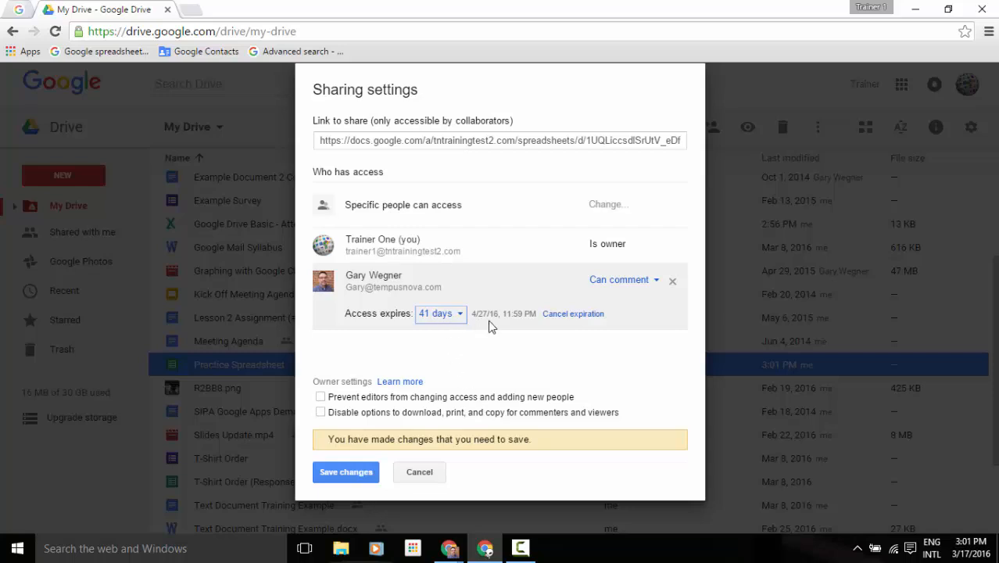
mouse_move(524, 316)
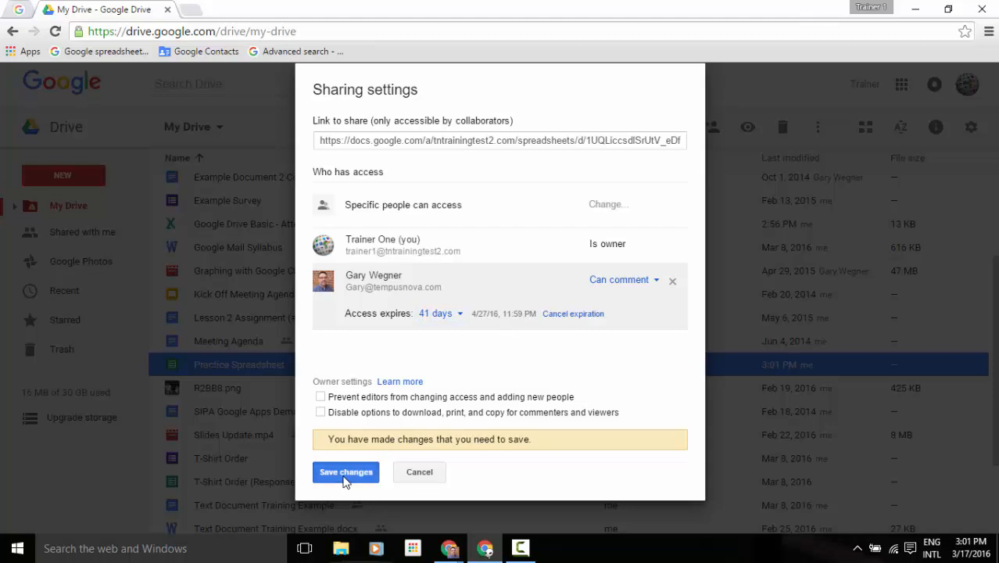
click(345, 473)
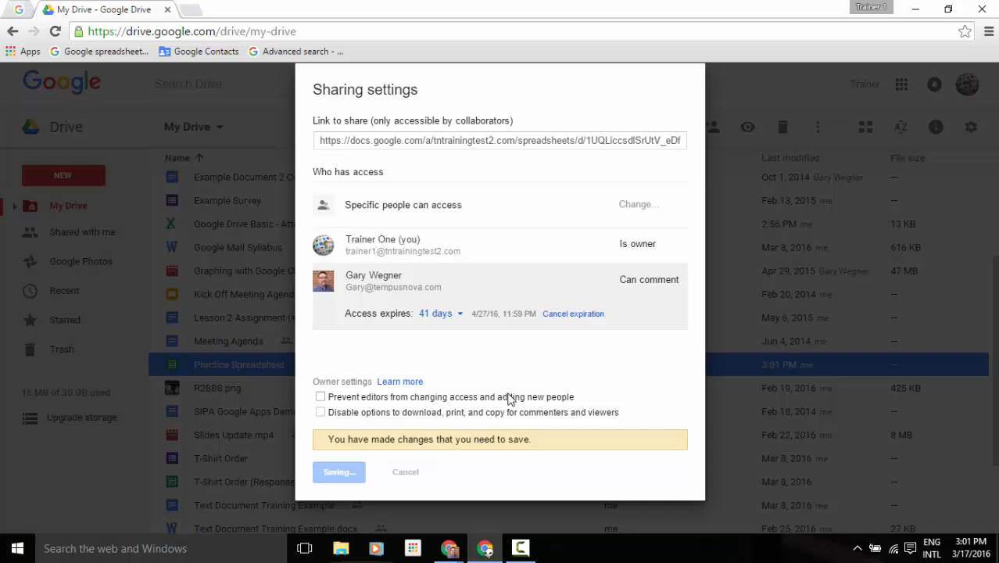
click(338, 473)
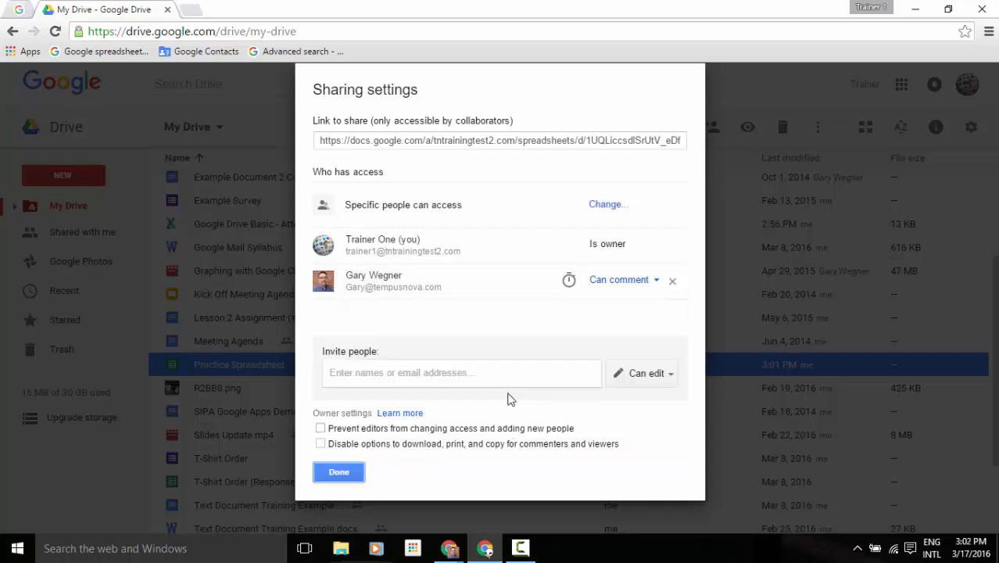